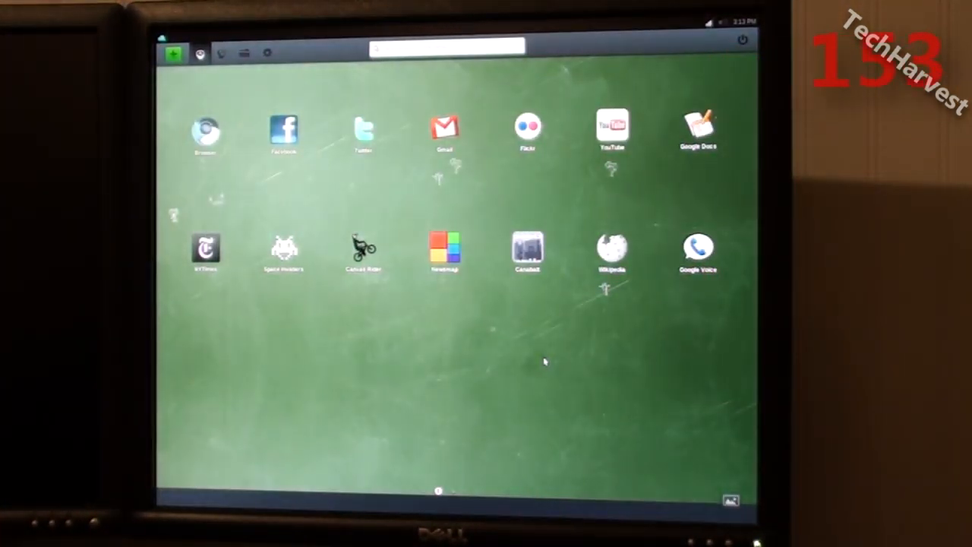
# Flip back and forth through the launcher's app pages, finishing on page two.
pyautogui.click(697, 125)
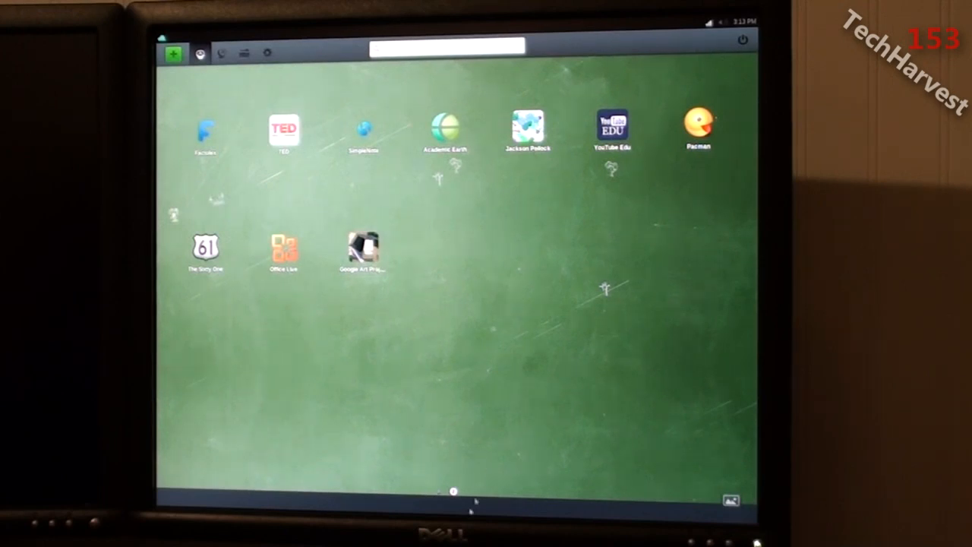
pyautogui.hscroll(-3)
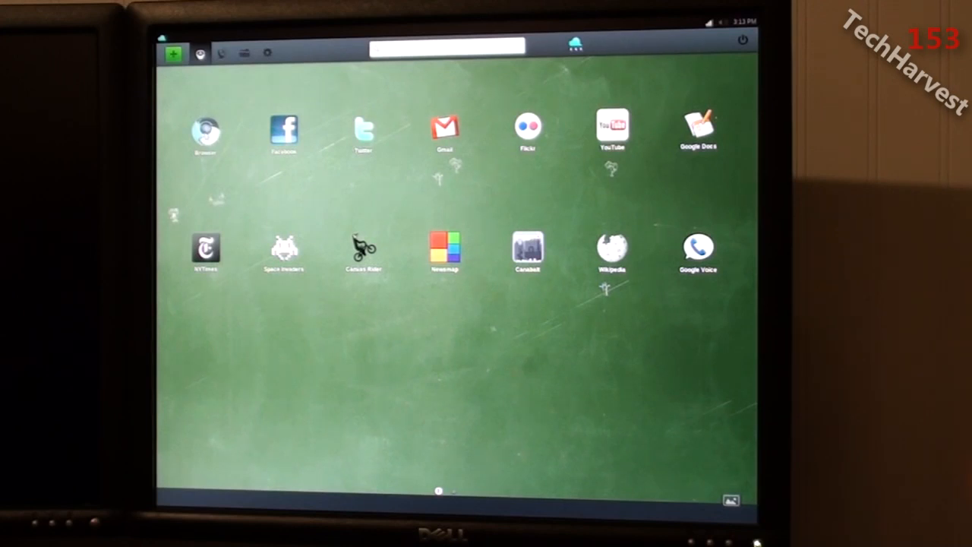
pyautogui.click(204, 133)
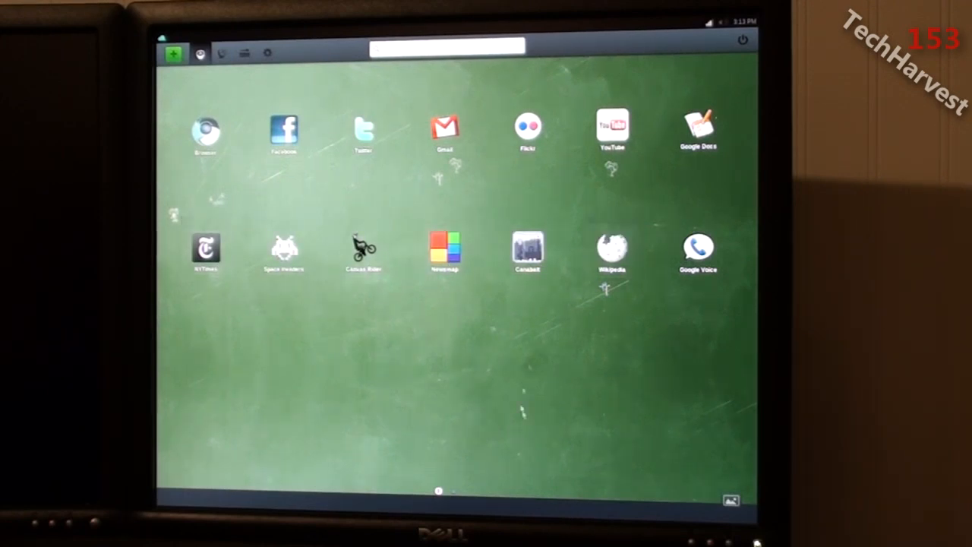
pyautogui.hscroll(-3)
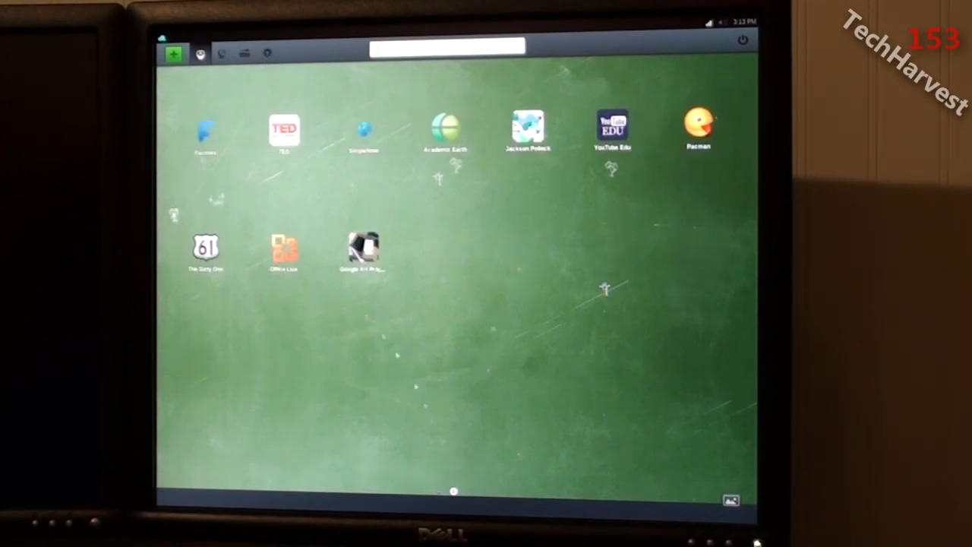
pyautogui.click(204, 129)
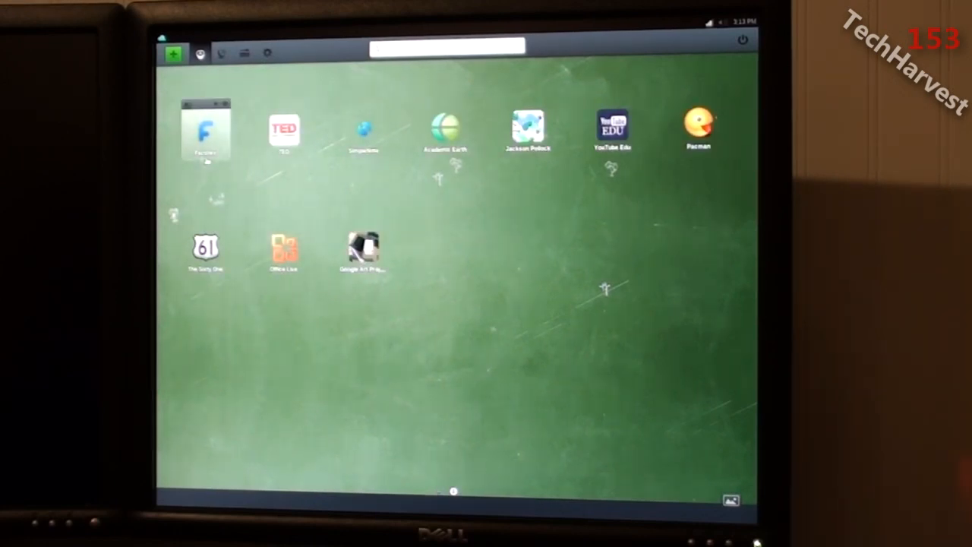
pyautogui.click(363, 129)
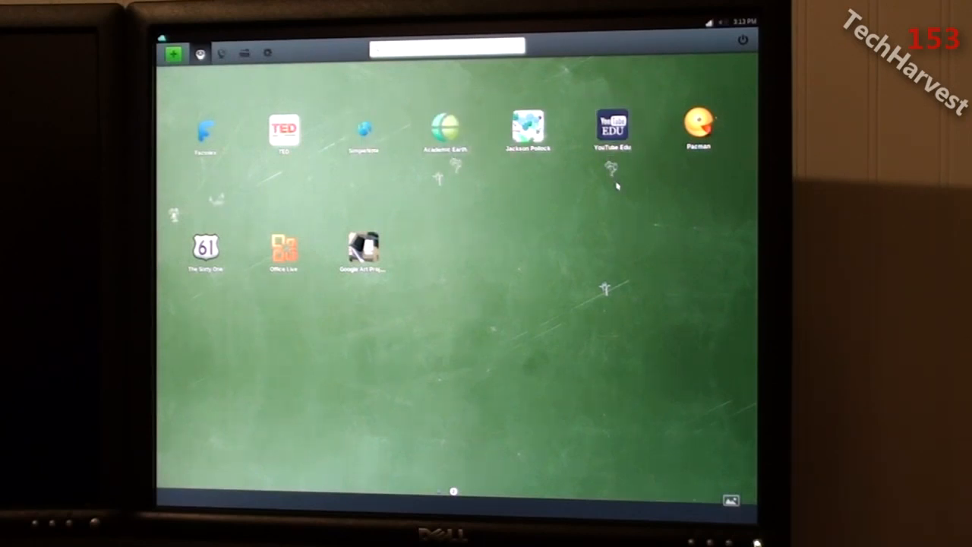
pyautogui.click(206, 249)
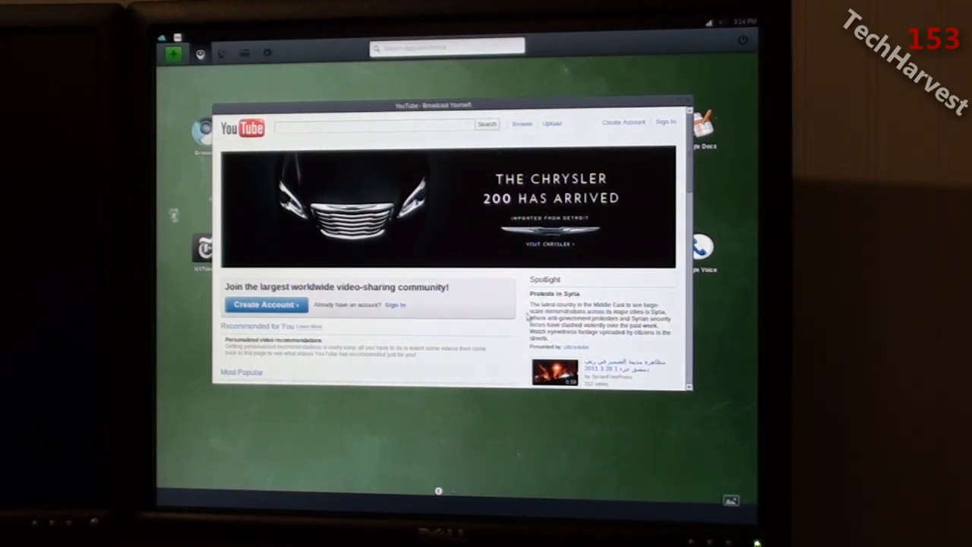
# Scroll down and back up through the YouTube homepage in its app window.
pyautogui.scroll(-3)
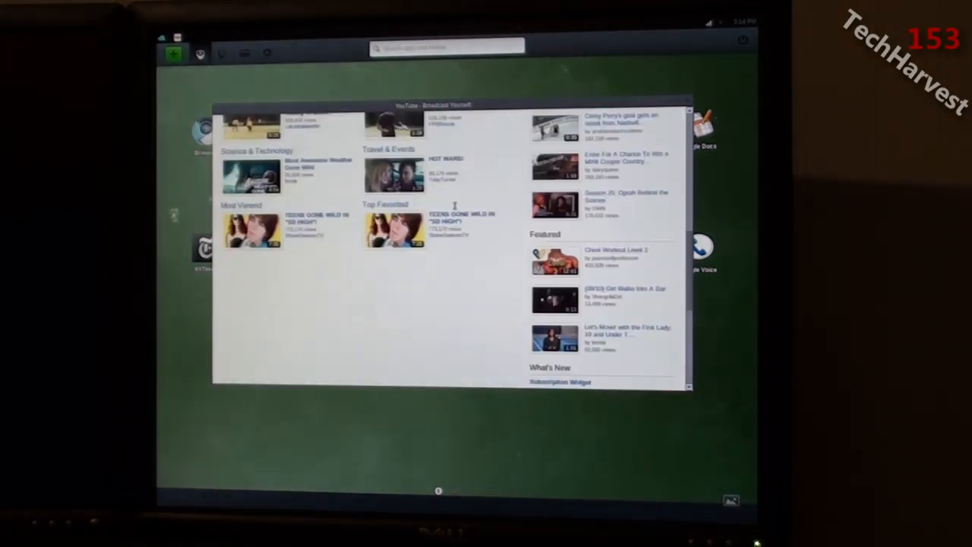
pyautogui.scroll(3)
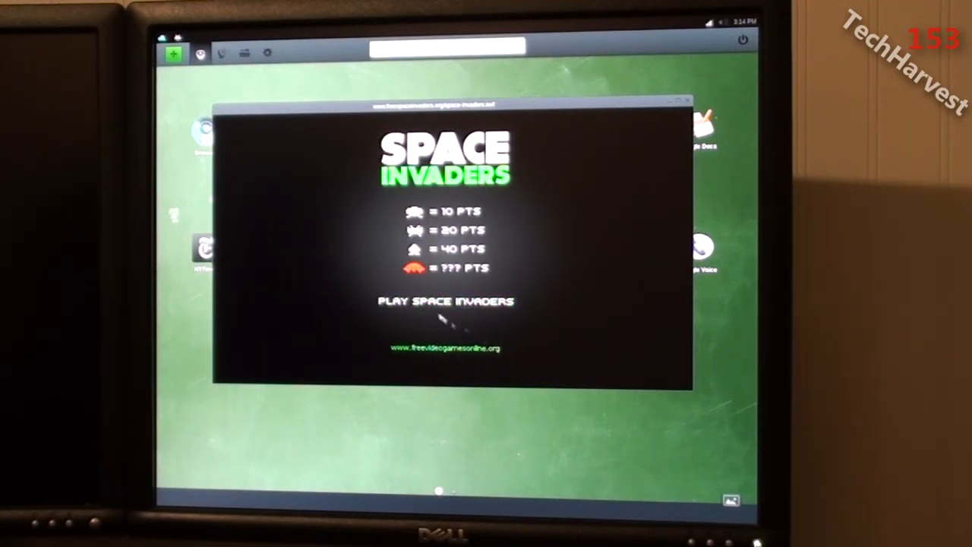
# Start a Space Invaders game via Play Space Invaders.
pyautogui.click(445, 301)
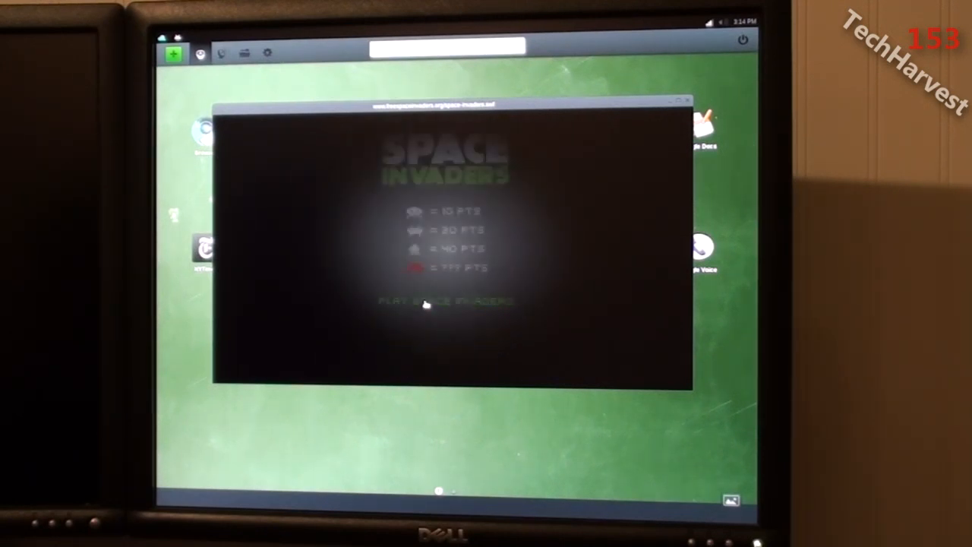
pyautogui.click(446, 300)
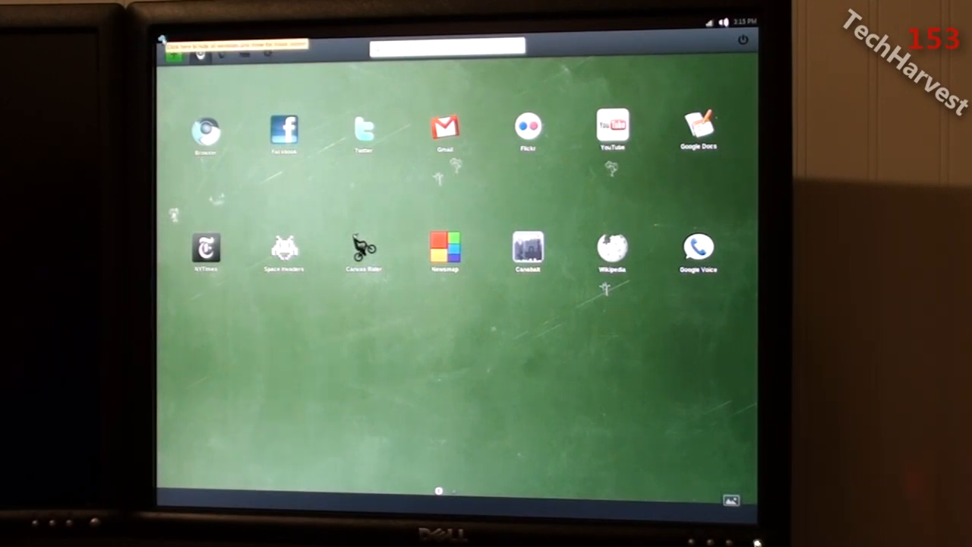
pyautogui.click(445, 126)
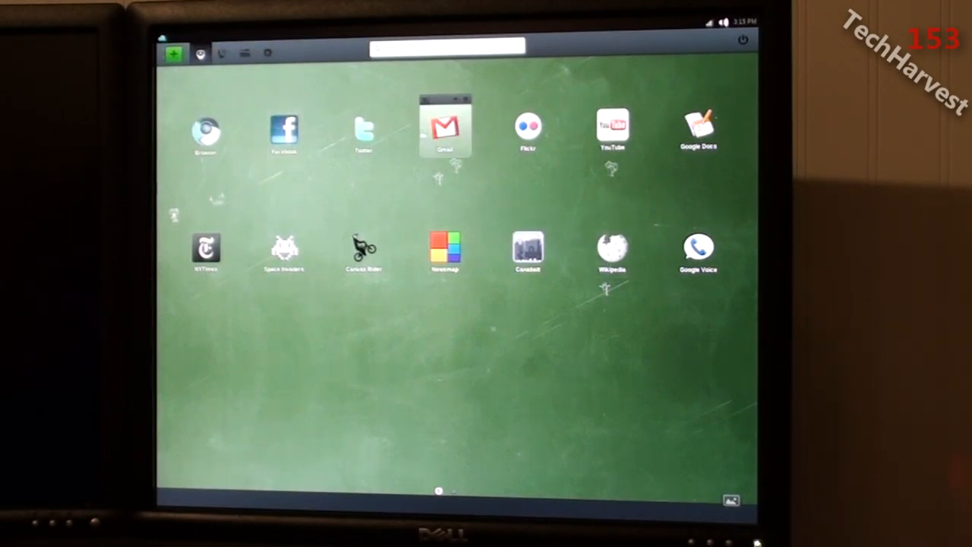
pyautogui.click(205, 133)
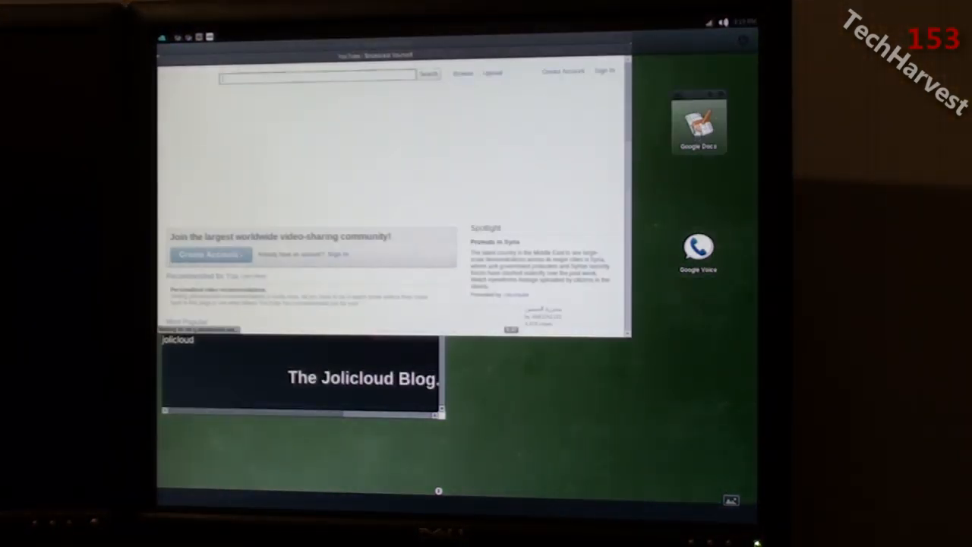
pyautogui.click(697, 122)
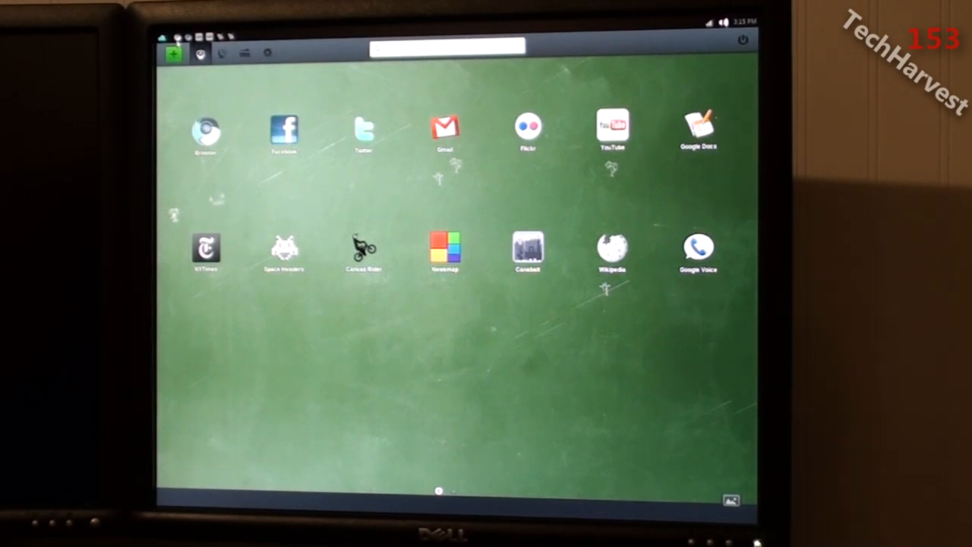
pyautogui.click(204, 131)
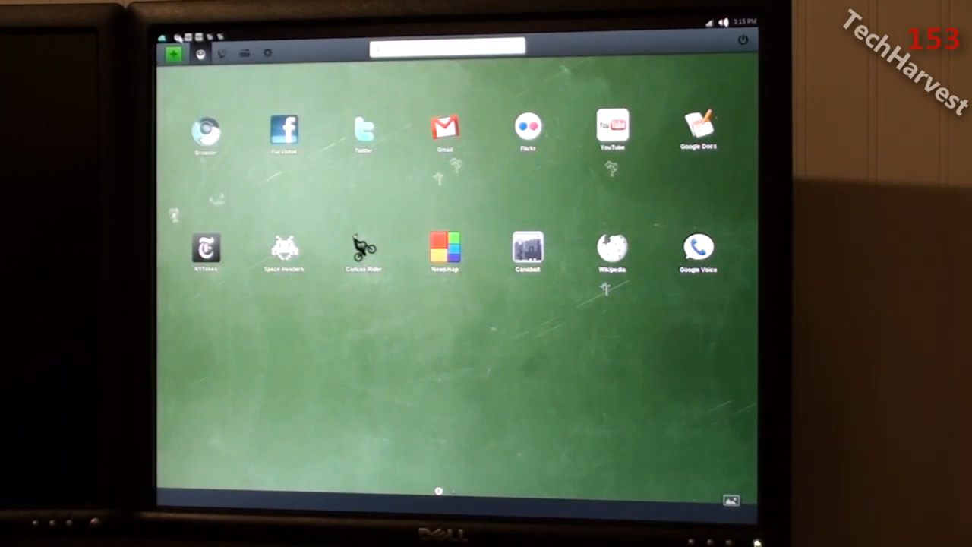
pyautogui.click(612, 126)
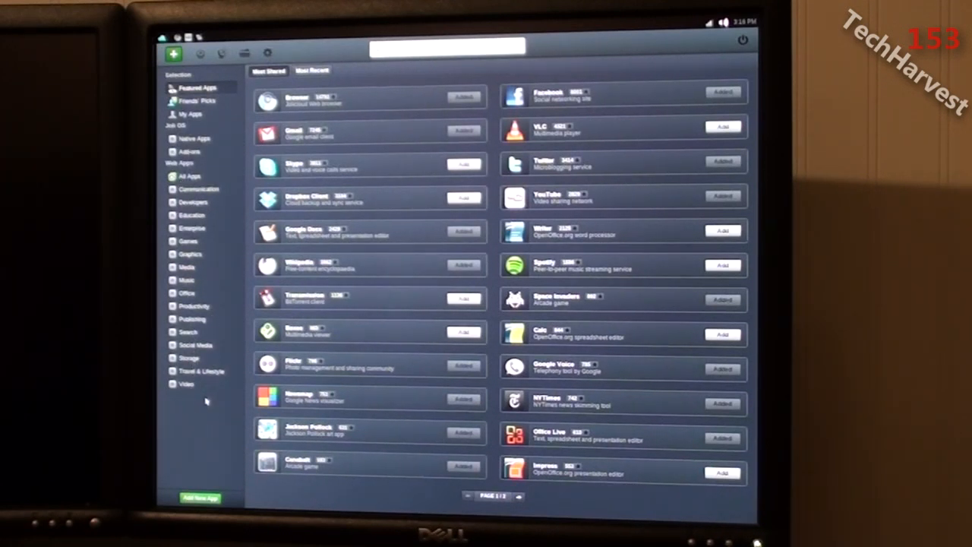
pyautogui.moveTo(486, 452)
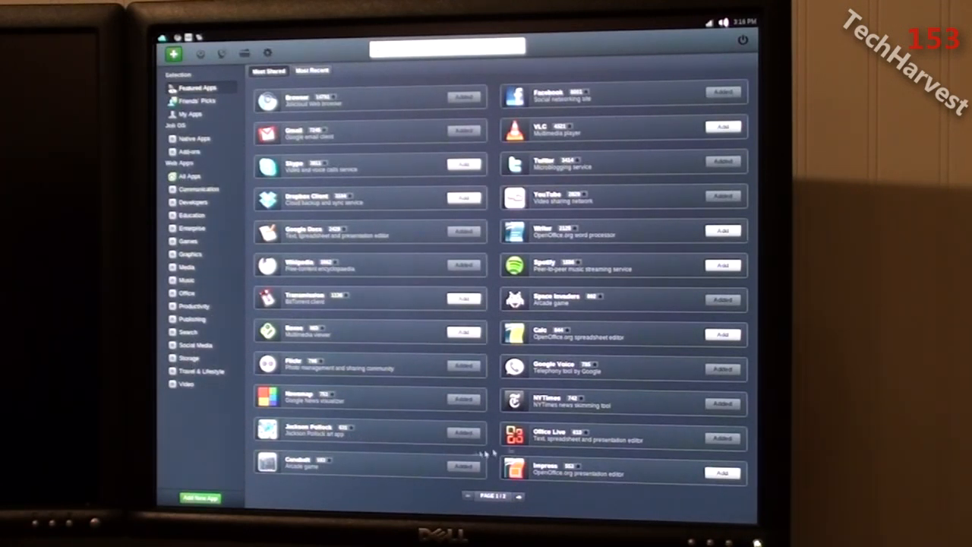
pyautogui.moveTo(687, 418)
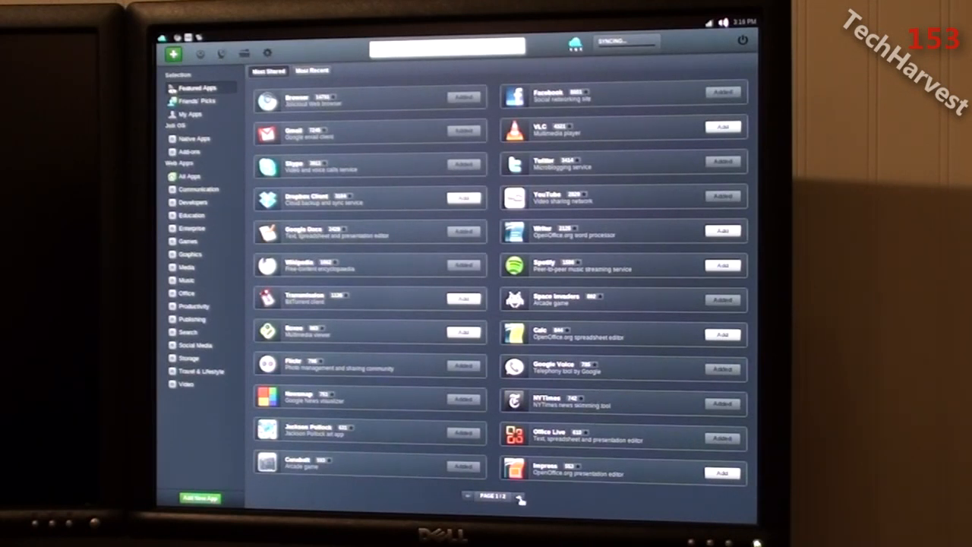
# Advance the App Directory's Featured Apps to its second page.
pyautogui.click(520, 496)
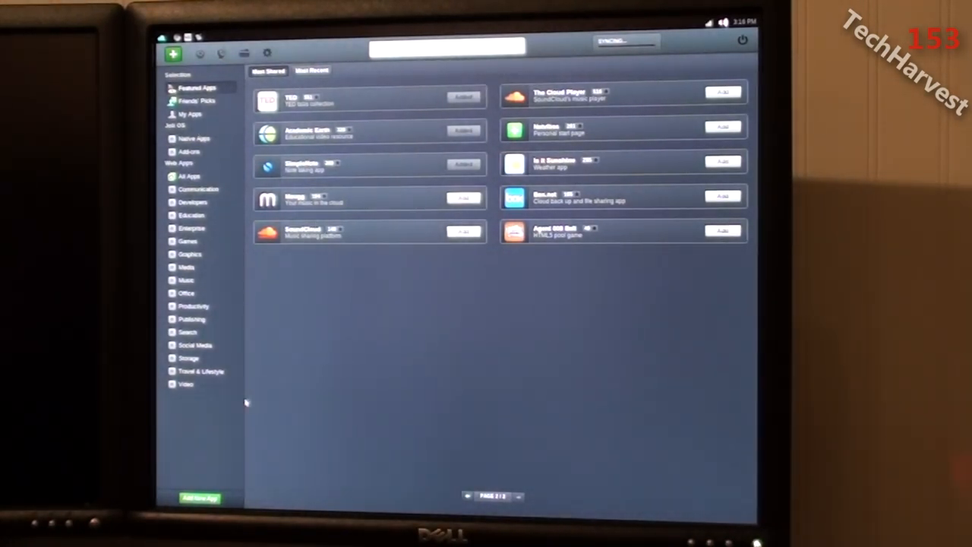
pyautogui.moveTo(399, 213)
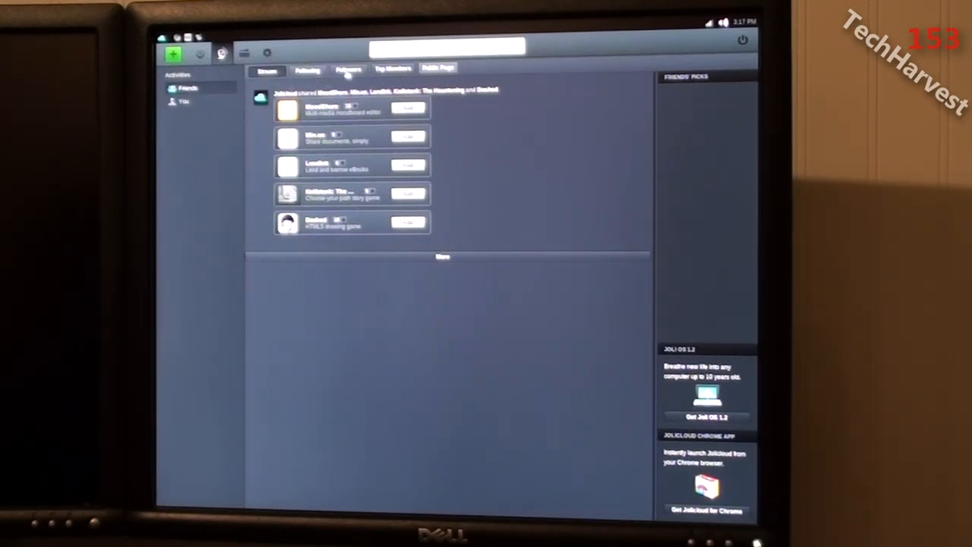
pyautogui.moveTo(505, 170)
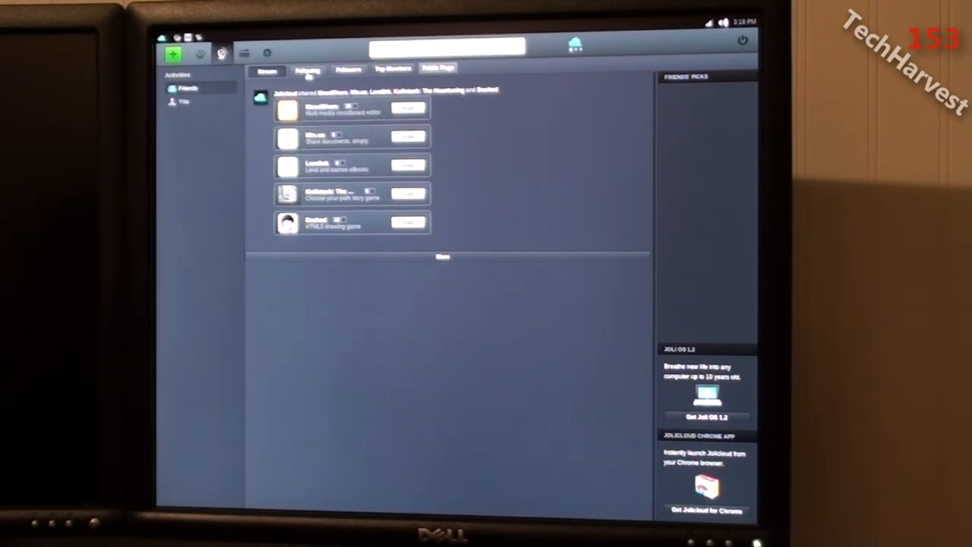
# Open the Stream and switch to the Top Members tab.
pyautogui.click(306, 69)
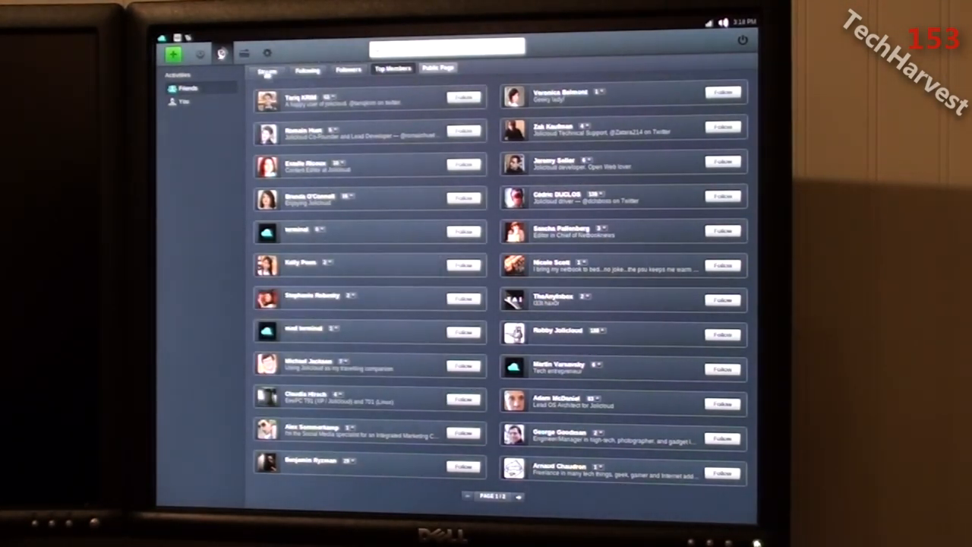
pyautogui.click(266, 68)
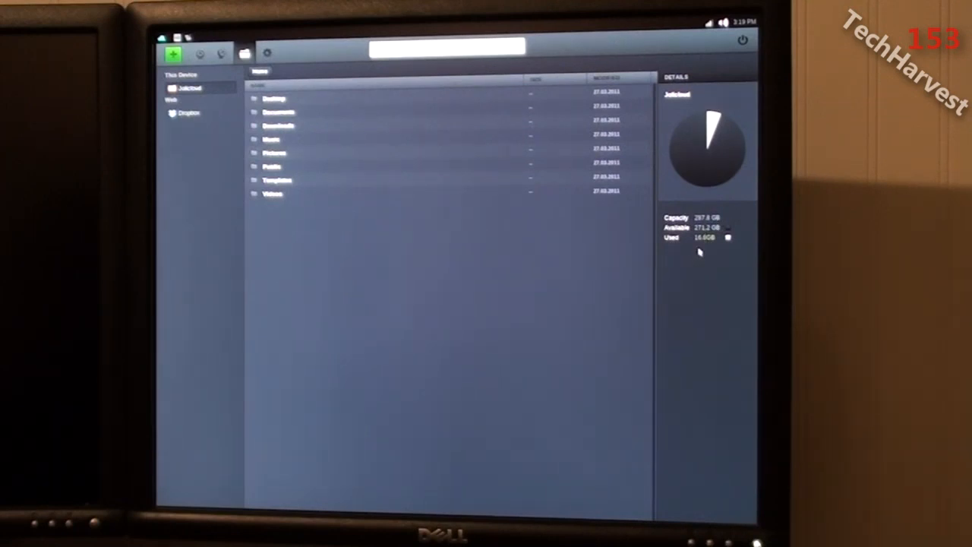
pyautogui.moveTo(717, 258)
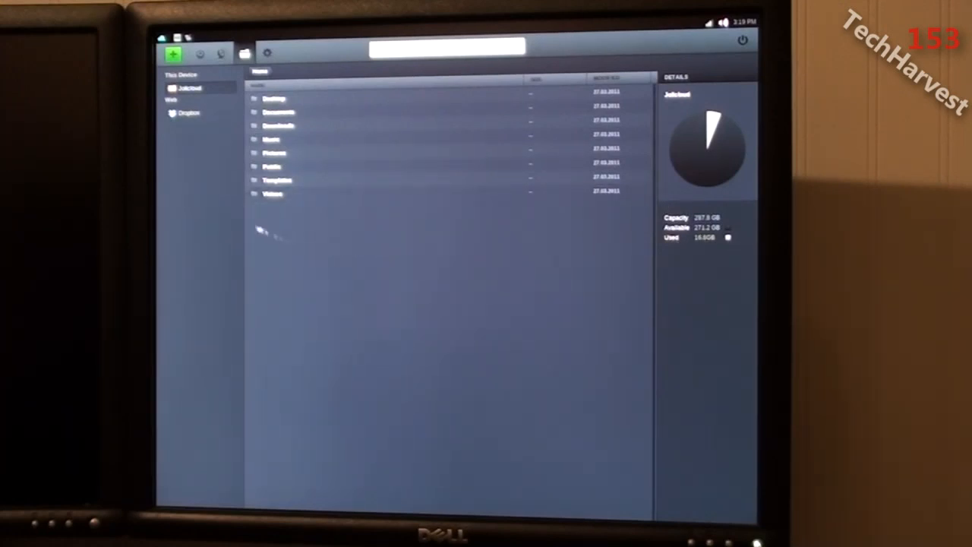
# Browse the home folders and disk free-space details in the Files view.
pyautogui.click(274, 99)
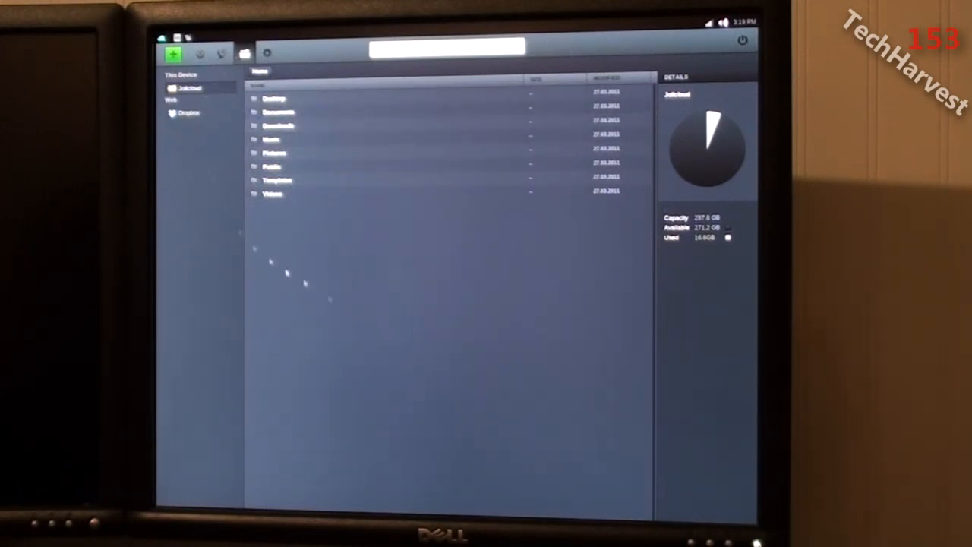
pyautogui.moveTo(478, 373)
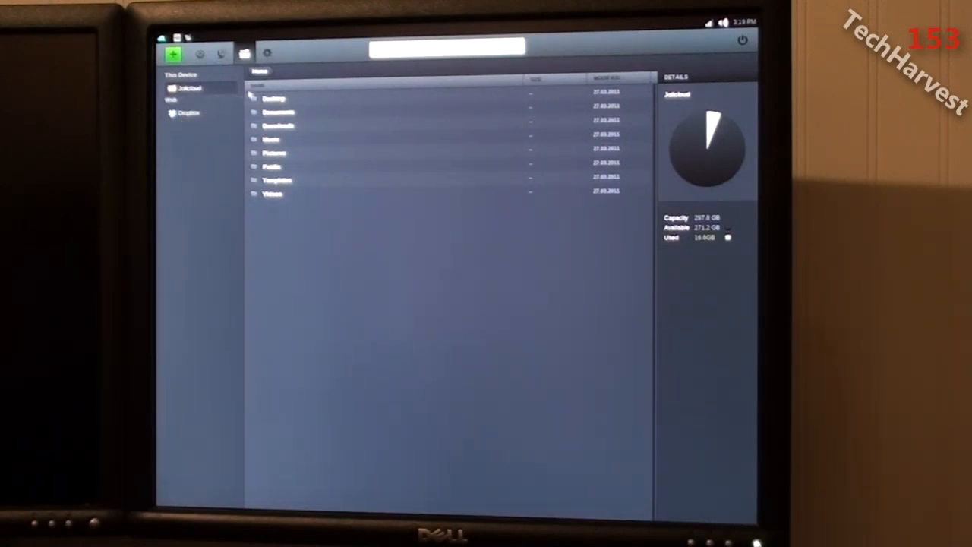
pyautogui.click(273, 135)
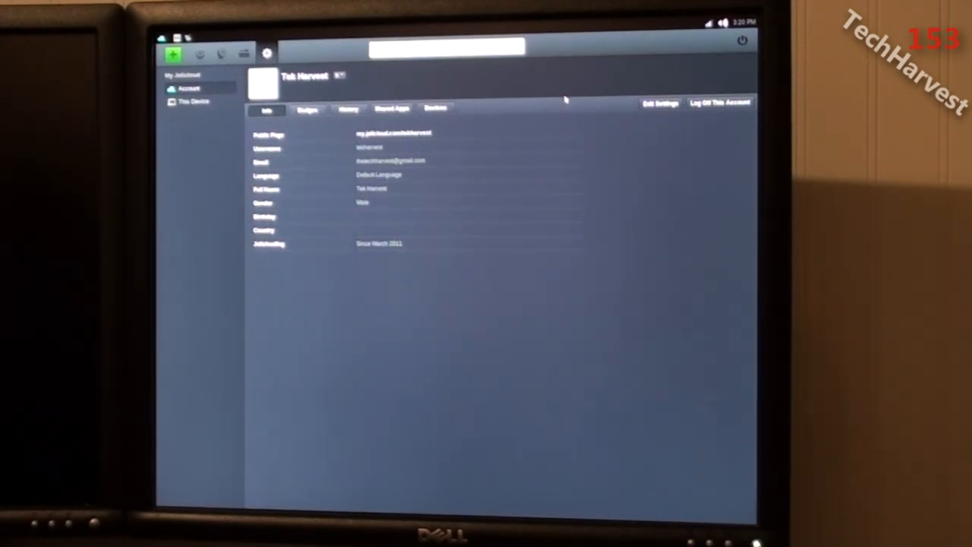
pyautogui.moveTo(339, 187)
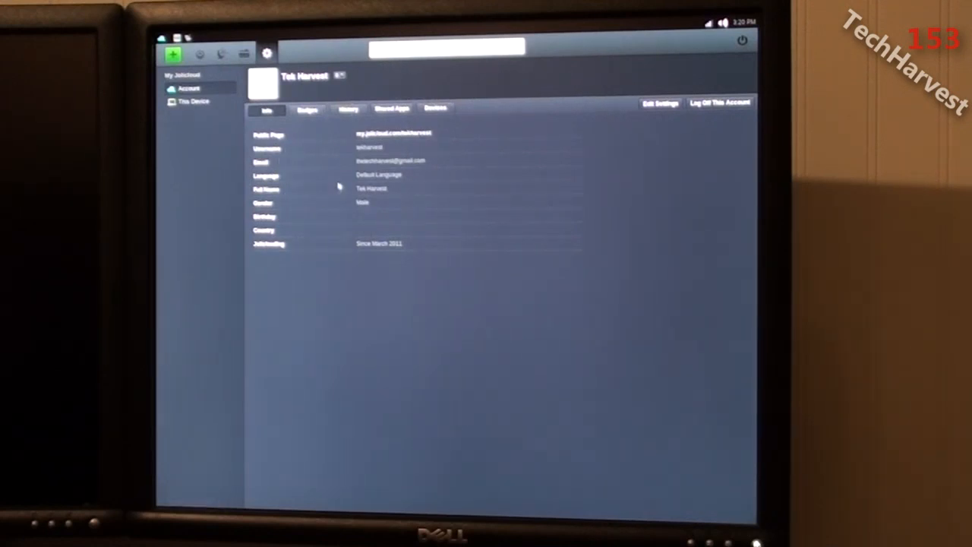
pyautogui.moveTo(287, 122)
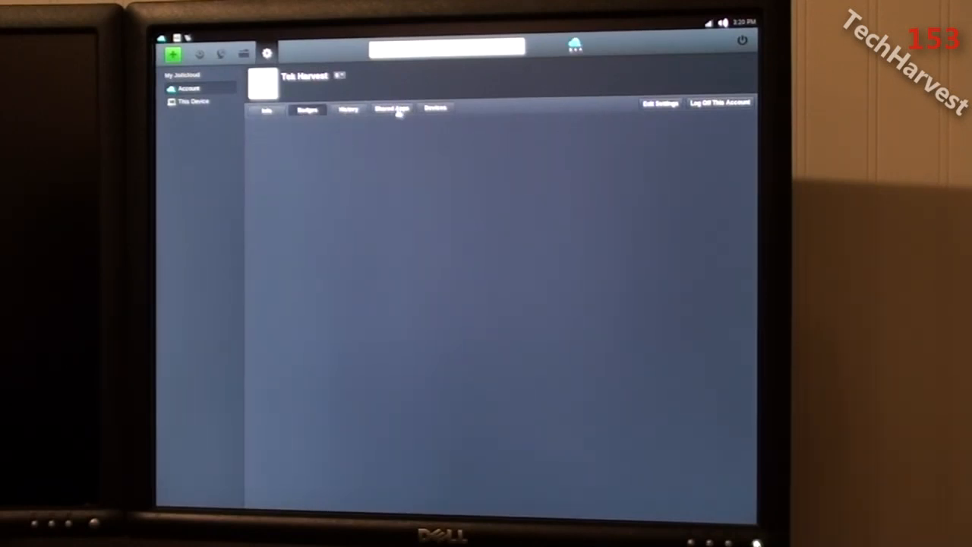
# Show the account's History tab, then its Devices tab listing the Joli computer.
pyautogui.click(348, 109)
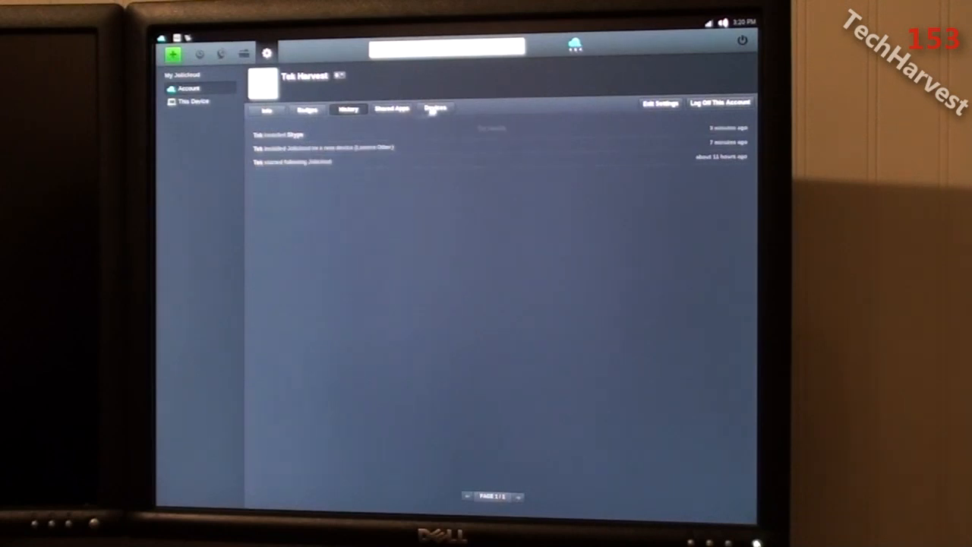
pyautogui.click(435, 108)
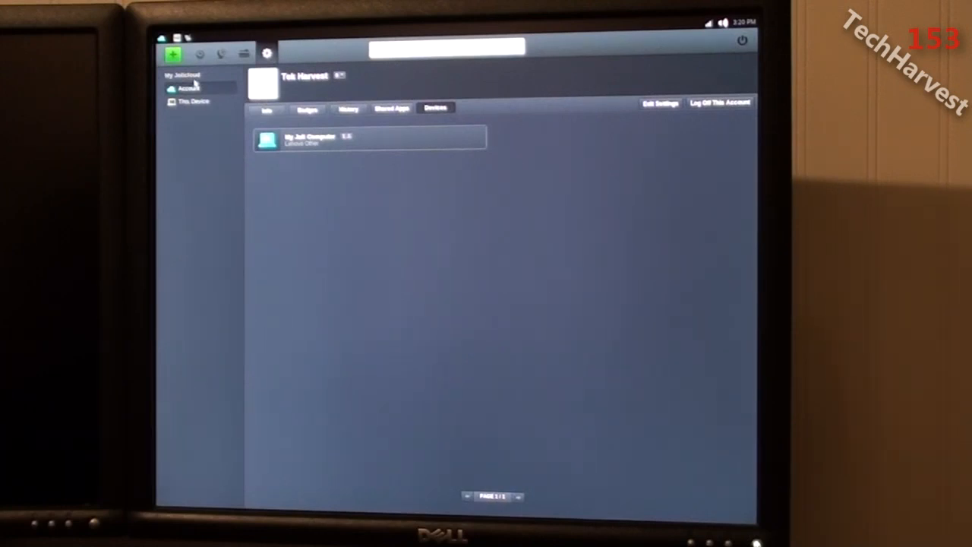
# In This Device settings, check Updates and Apps Sync status, then return to Info.
pyautogui.click(193, 101)
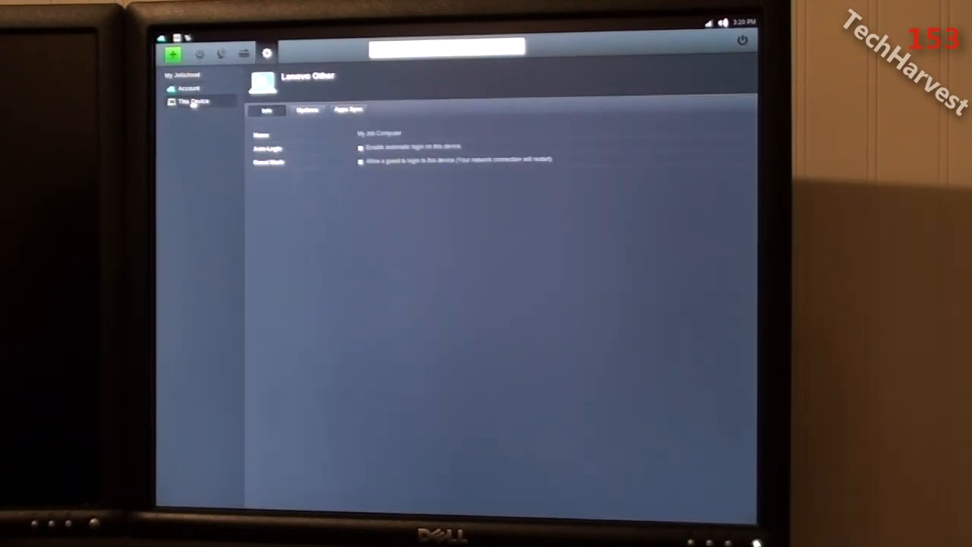
pyautogui.click(307, 110)
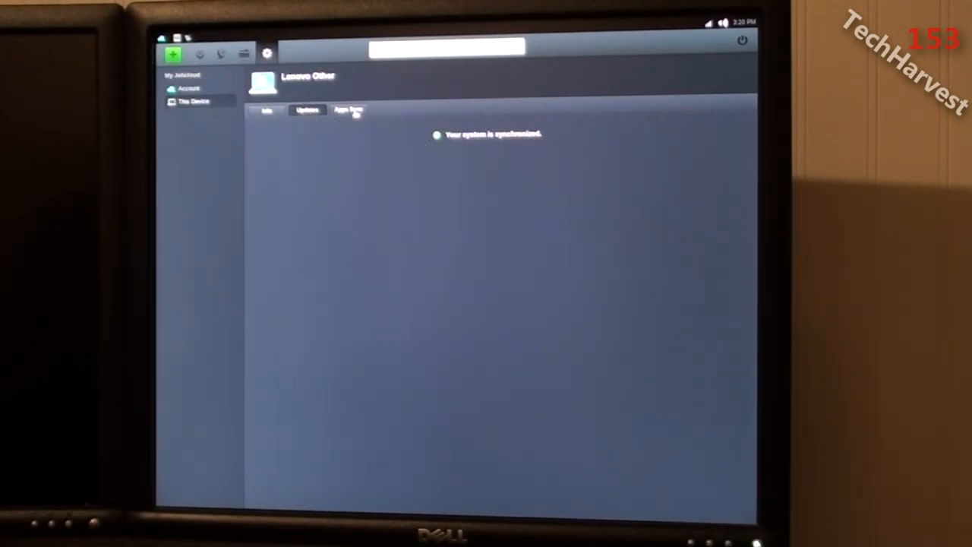
pyautogui.click(348, 109)
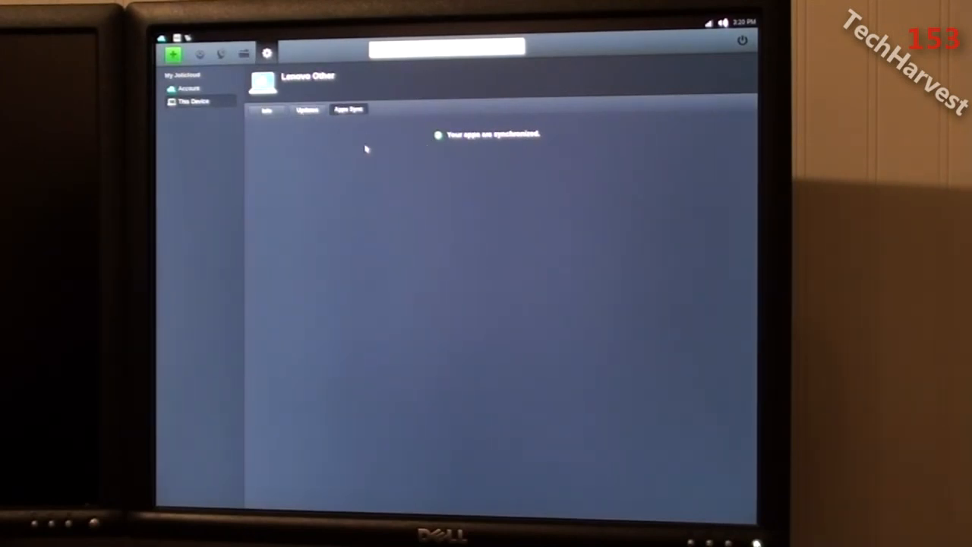
pyautogui.click(265, 109)
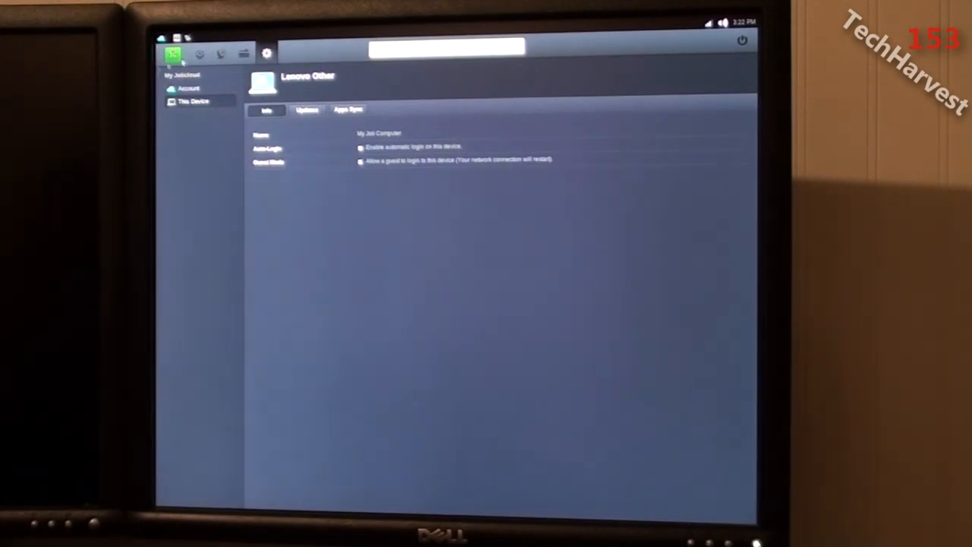
pyautogui.moveTo(423, 90)
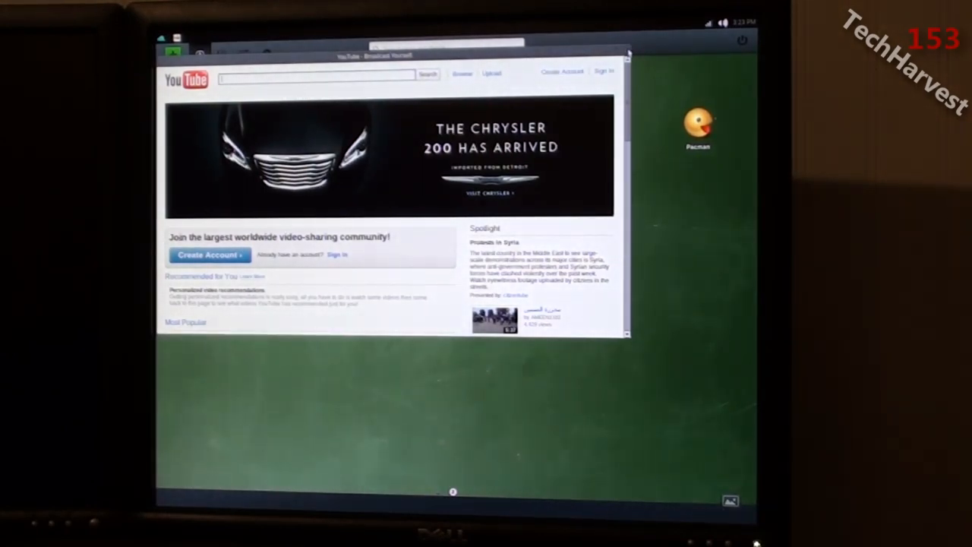
# Close the YouTube window and launch the Browser app from the launcher.
pyautogui.click(627, 52)
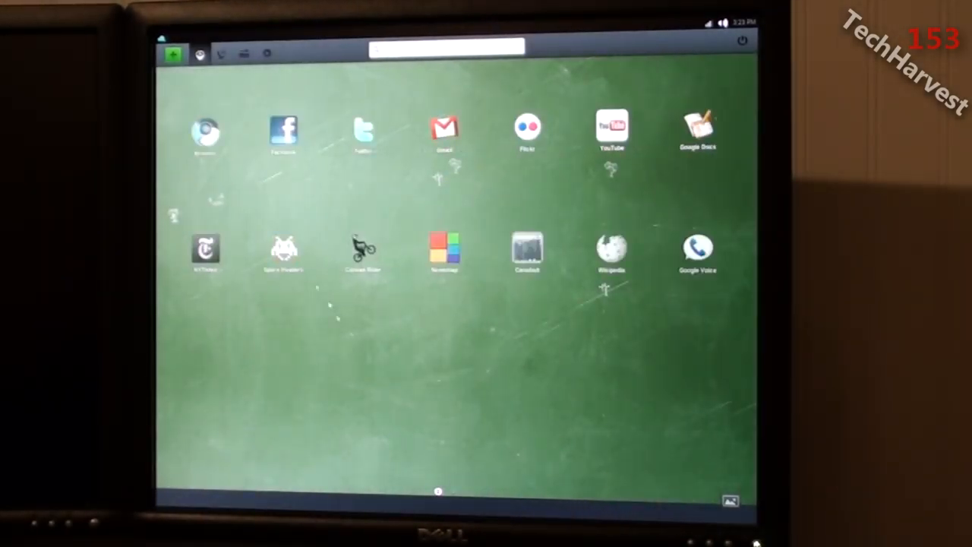
pyautogui.click(205, 133)
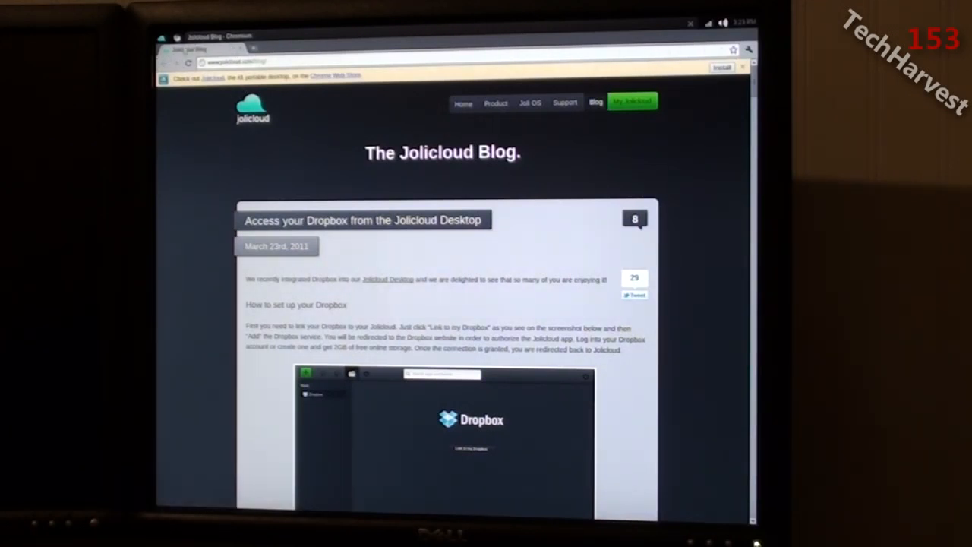
pyautogui.moveTo(534, 143)
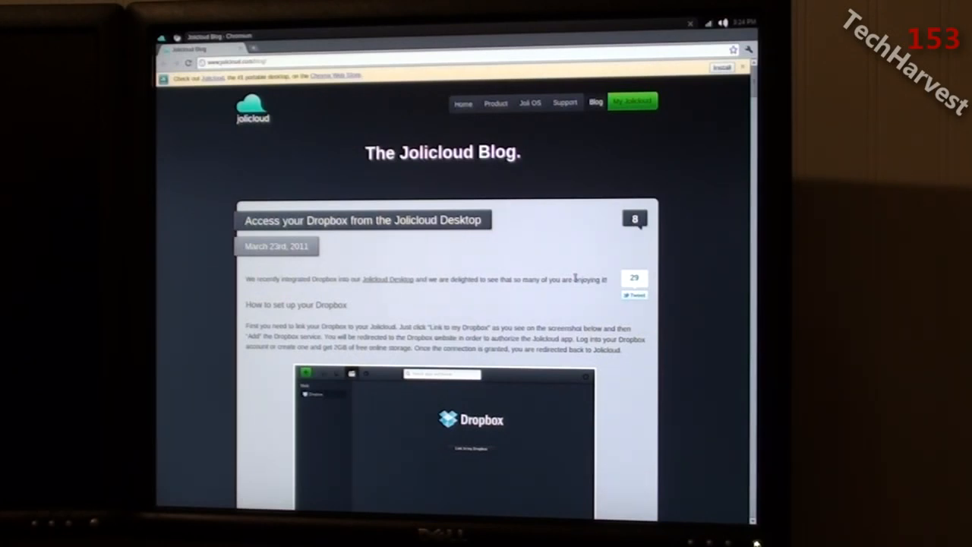
pyautogui.moveTo(323, 143)
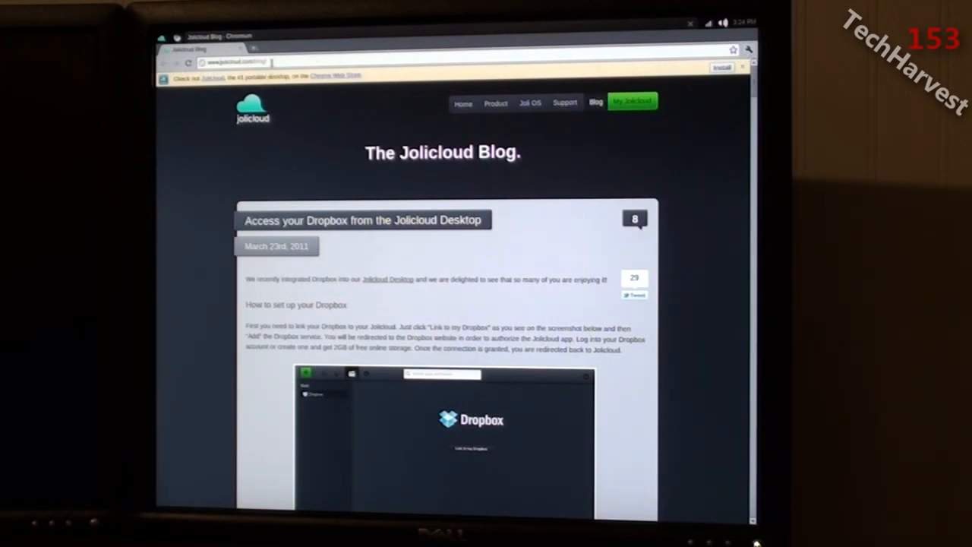
# Navigate Chromium's address bar to youtube.com.
pyautogui.click(236, 61)
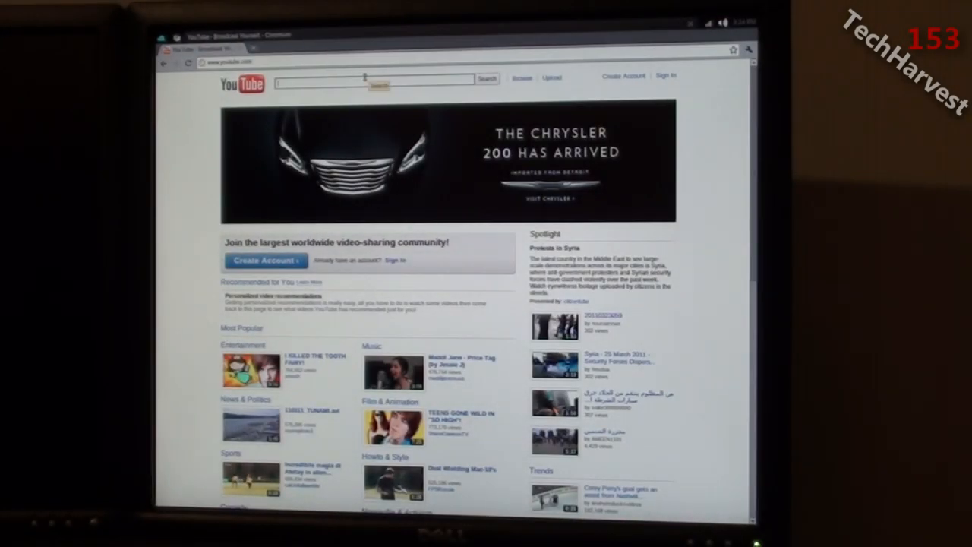
# Search YouTube for 'TechHarvest', open the channel page, and scroll through it.
pyautogui.write('TechHarvest')
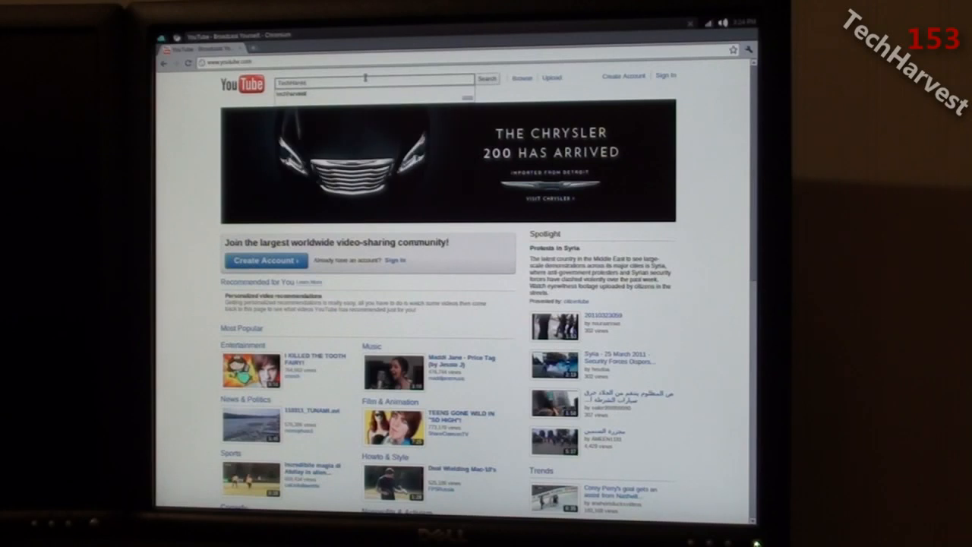
pyautogui.click(487, 78)
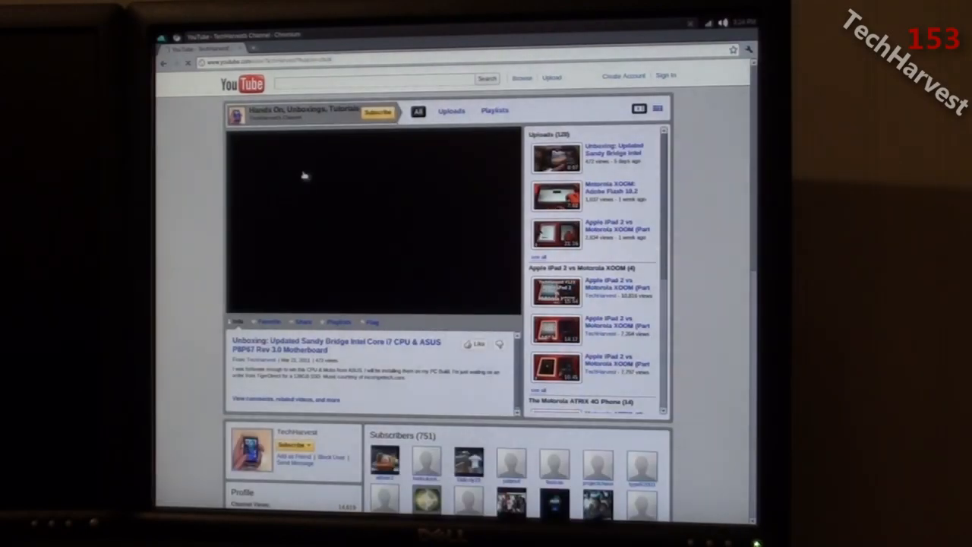
pyautogui.scroll(-3)
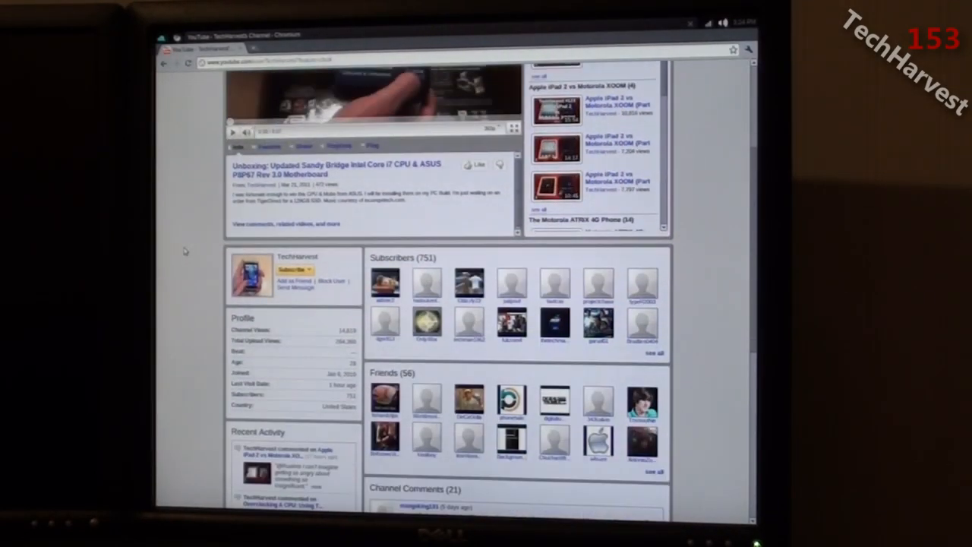
pyautogui.scroll(-3)
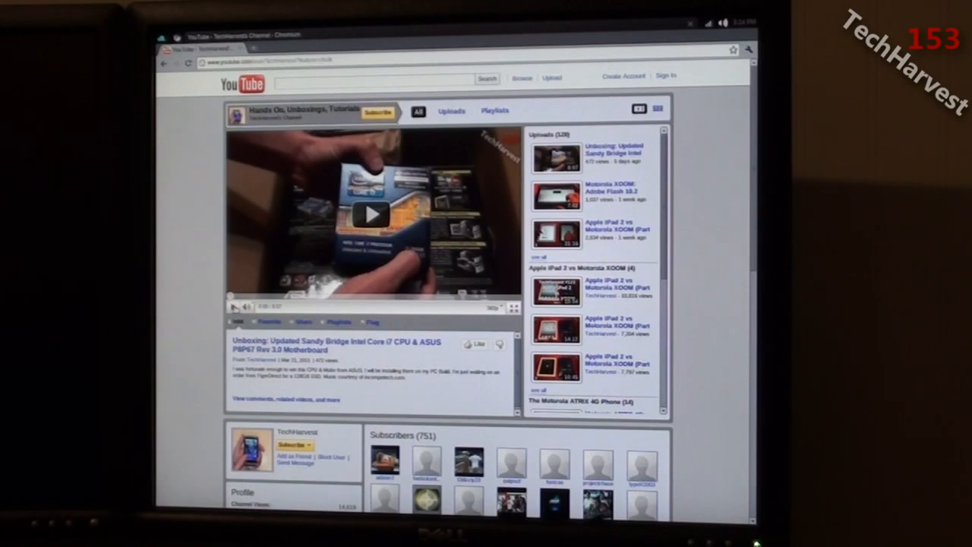
# Play the featured Sandy Bridge unboxing video and switch the player to full screen.
pyautogui.click(369, 214)
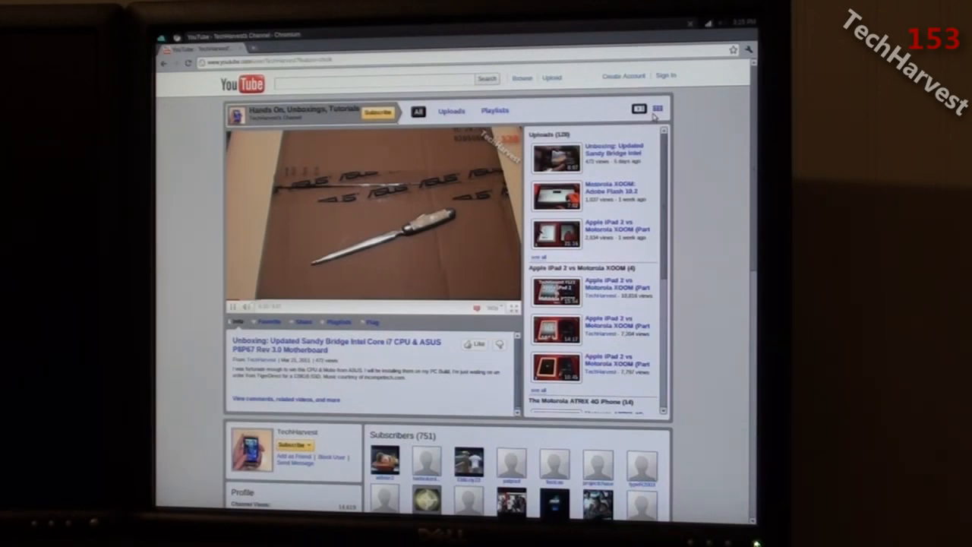
pyautogui.click(231, 307)
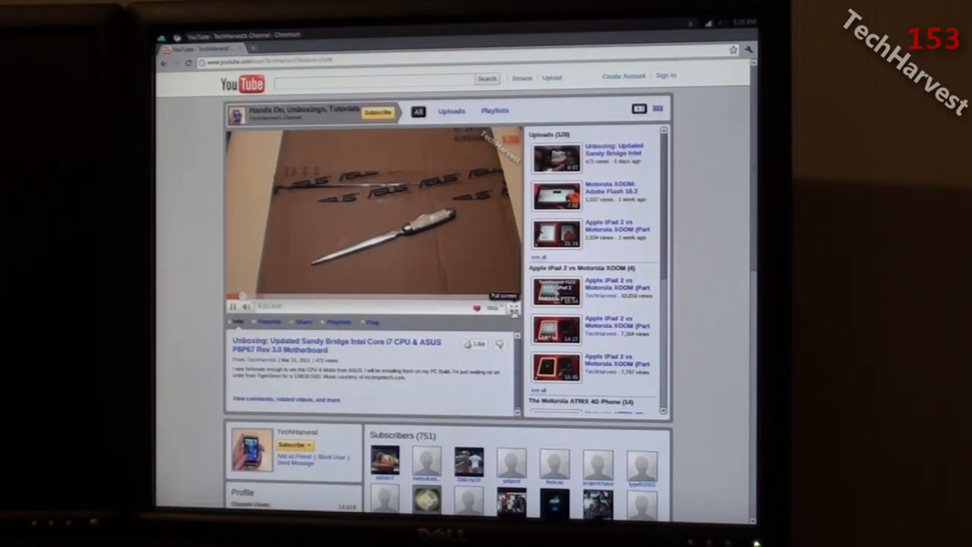
pyautogui.click(494, 307)
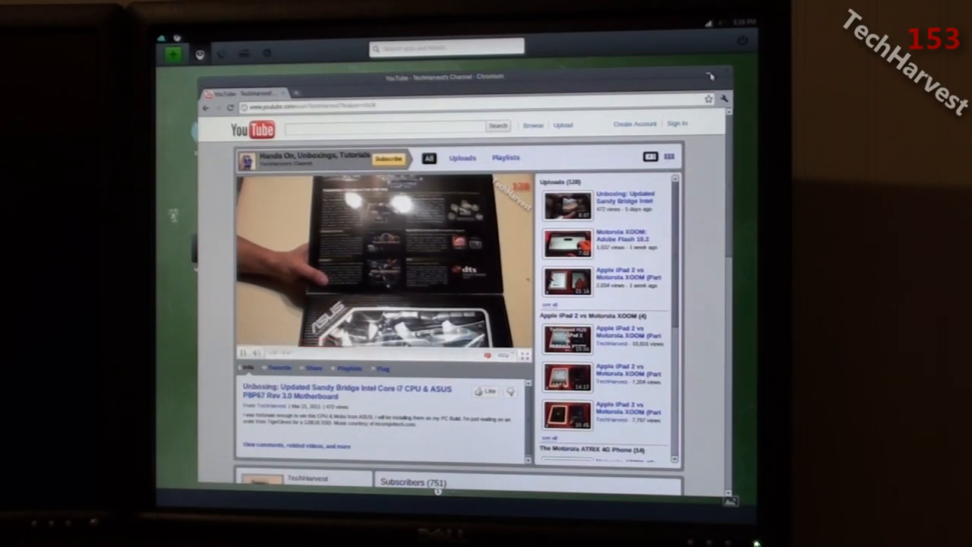
# Minimize Chromium with the top-bar home button to return to the web app grid.
pyautogui.click(708, 76)
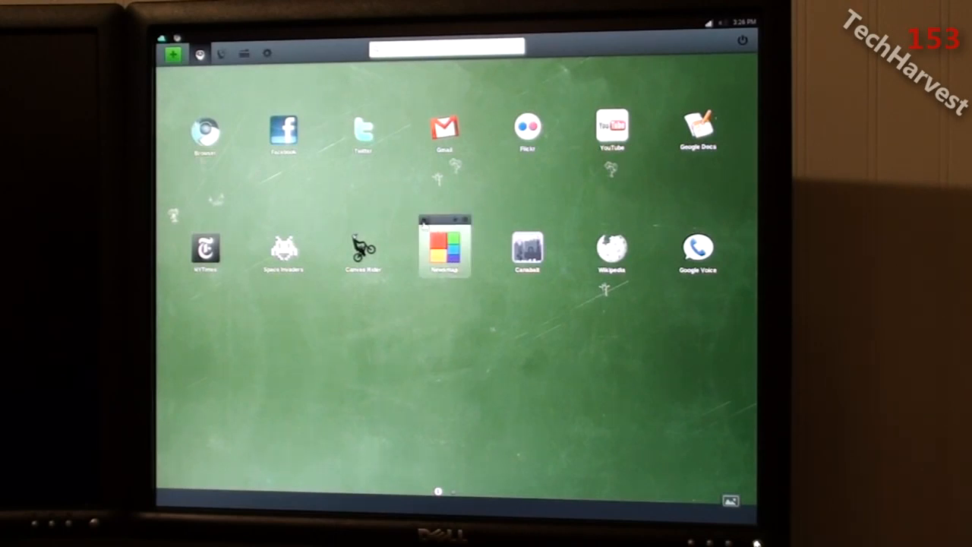
pyautogui.moveTo(444, 247); pyautogui.dragTo(535, 360)
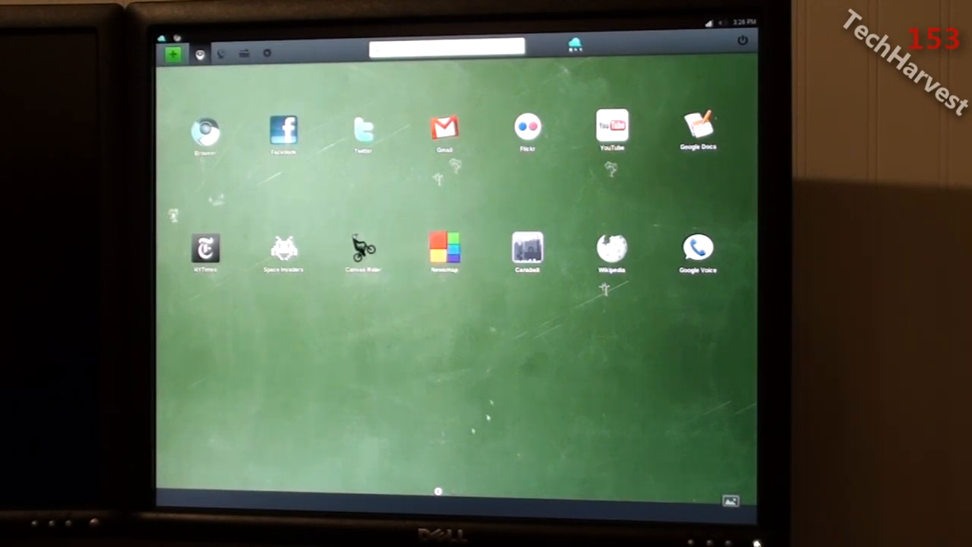
pyautogui.moveTo(444, 251); pyautogui.dragTo(255, 383)
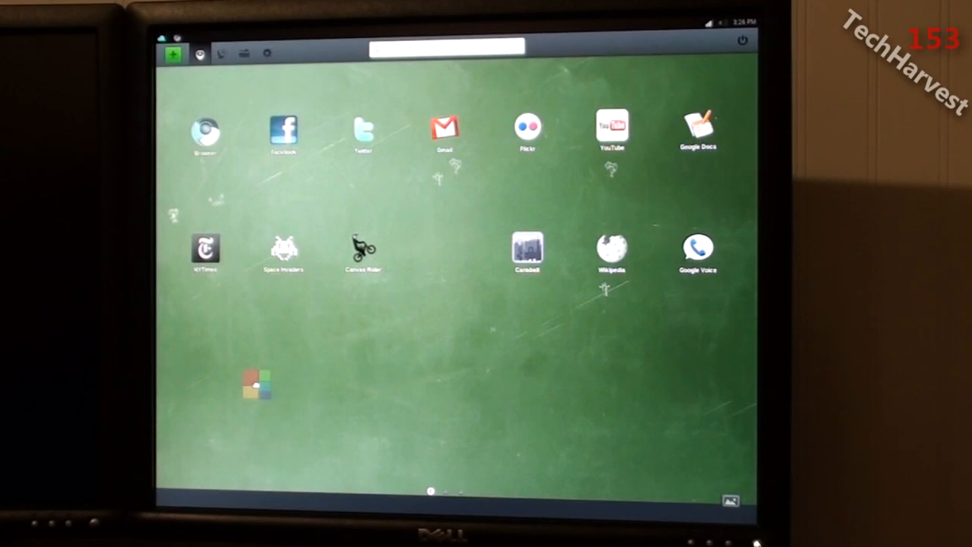
pyautogui.moveTo(256, 383); pyautogui.dragTo(643, 430)
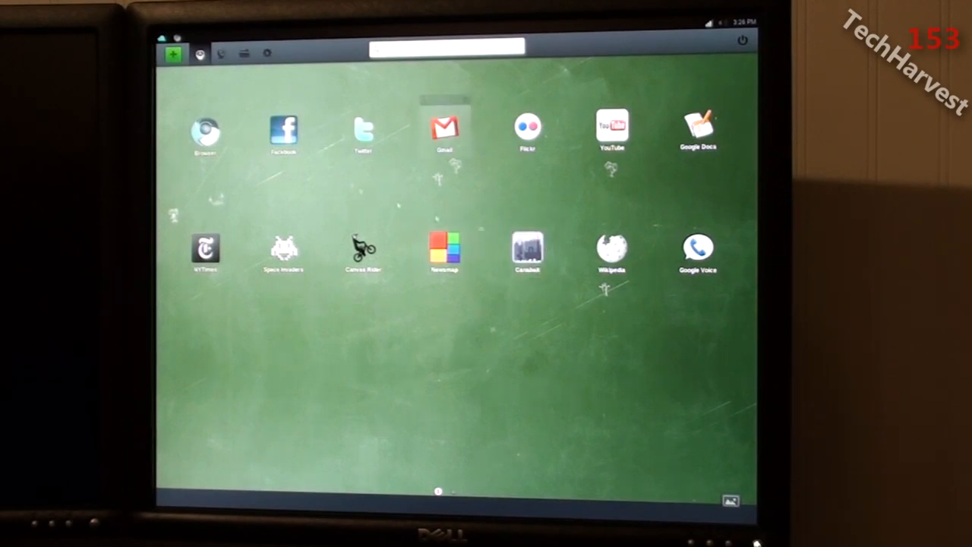
pyautogui.click(445, 251)
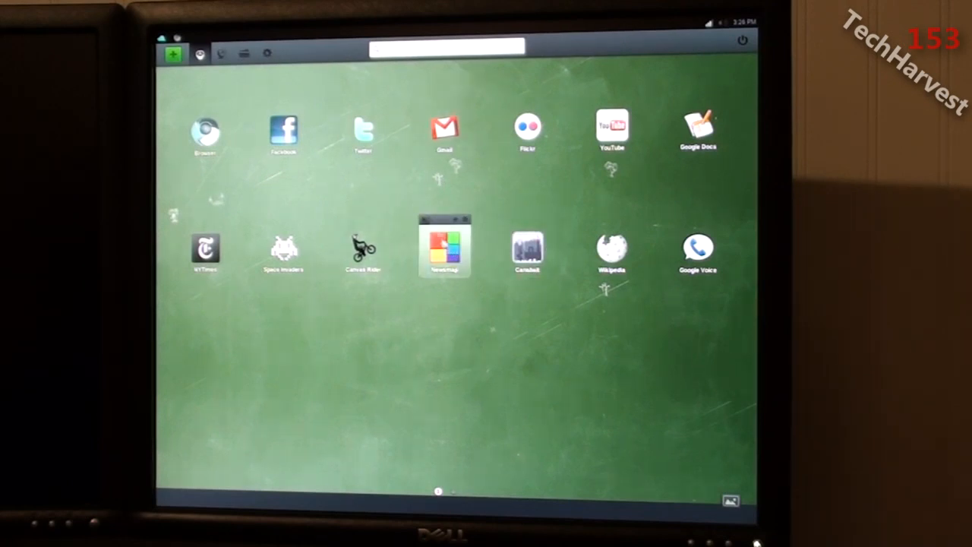